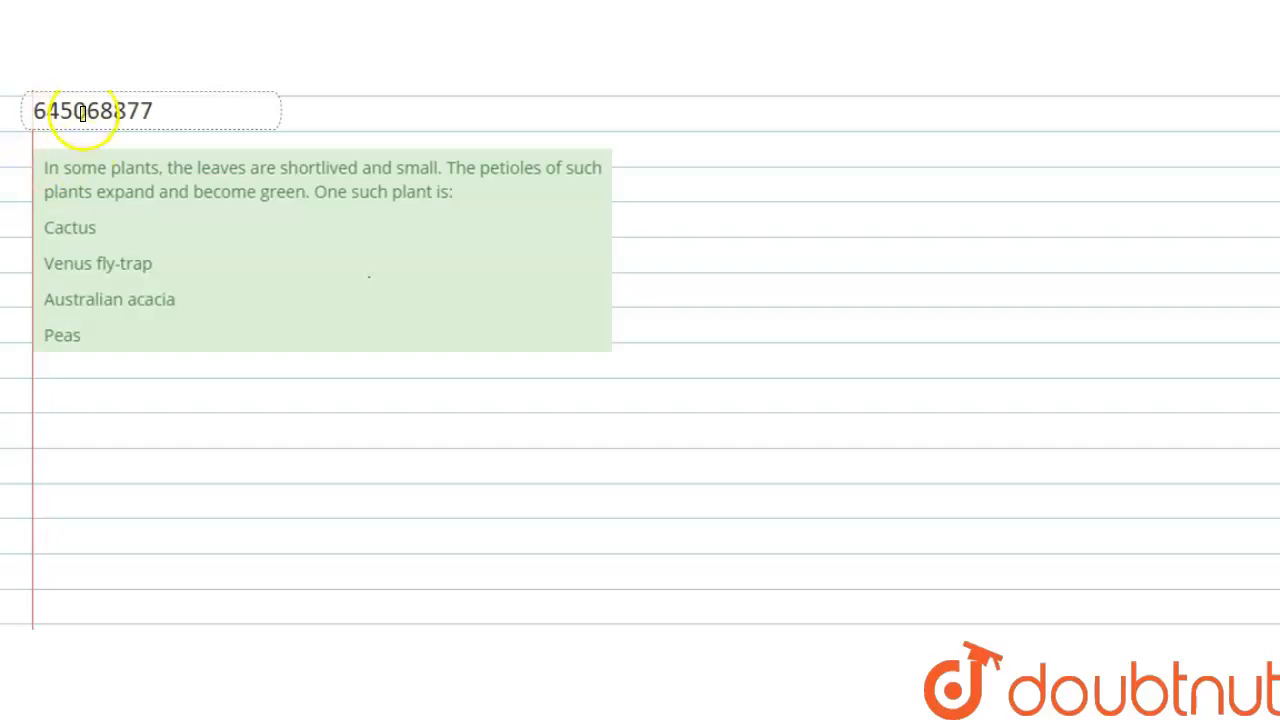
mouse_move(60, 168)
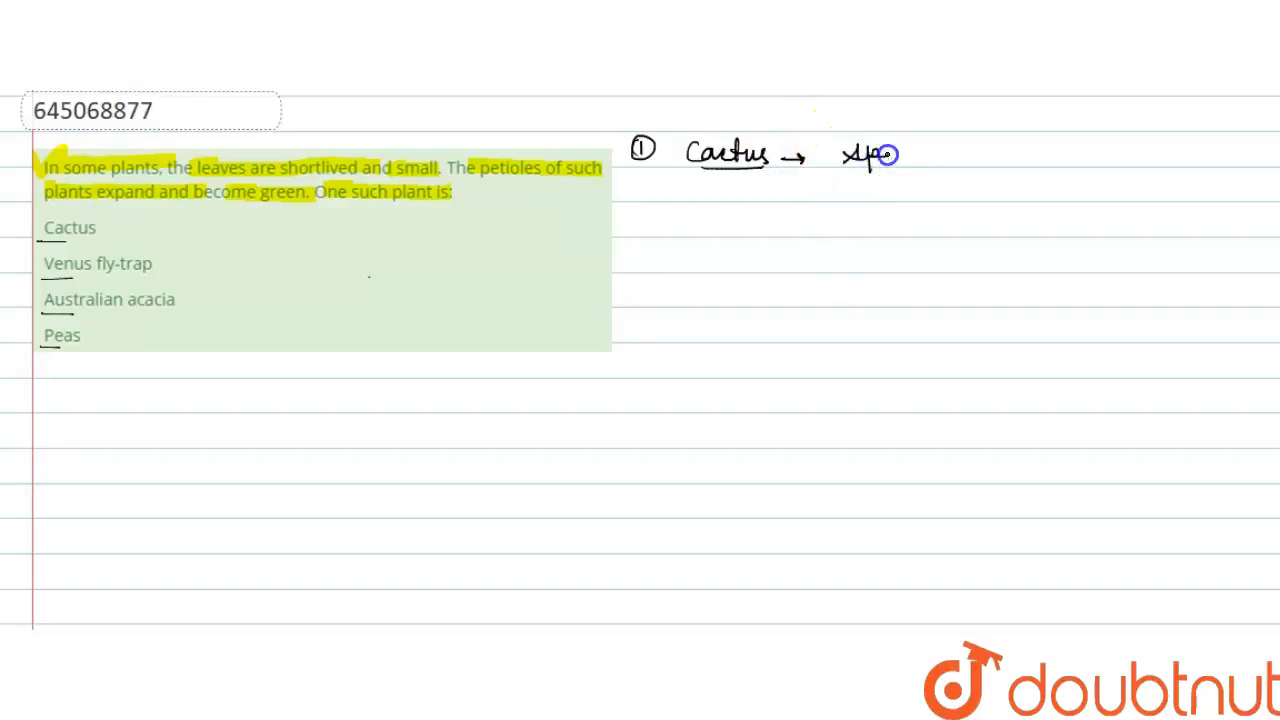
Step: Write in black beside the question that cactus has a spine-like structure, with an arrow
left_click_drag(864, 156, 920, 160)
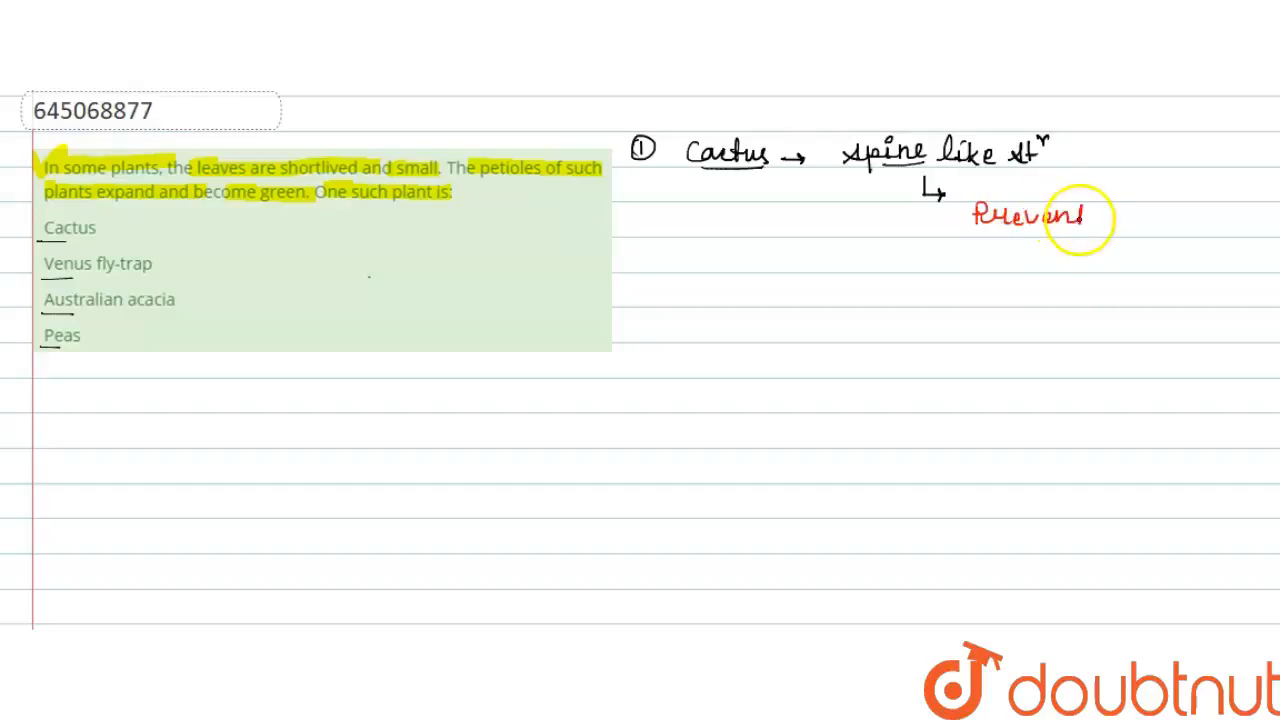
Step: Finish the red note 'Prevent water loss', underline it and tick Cactus and spine
left_click_drag(1090, 216, 1184, 224)
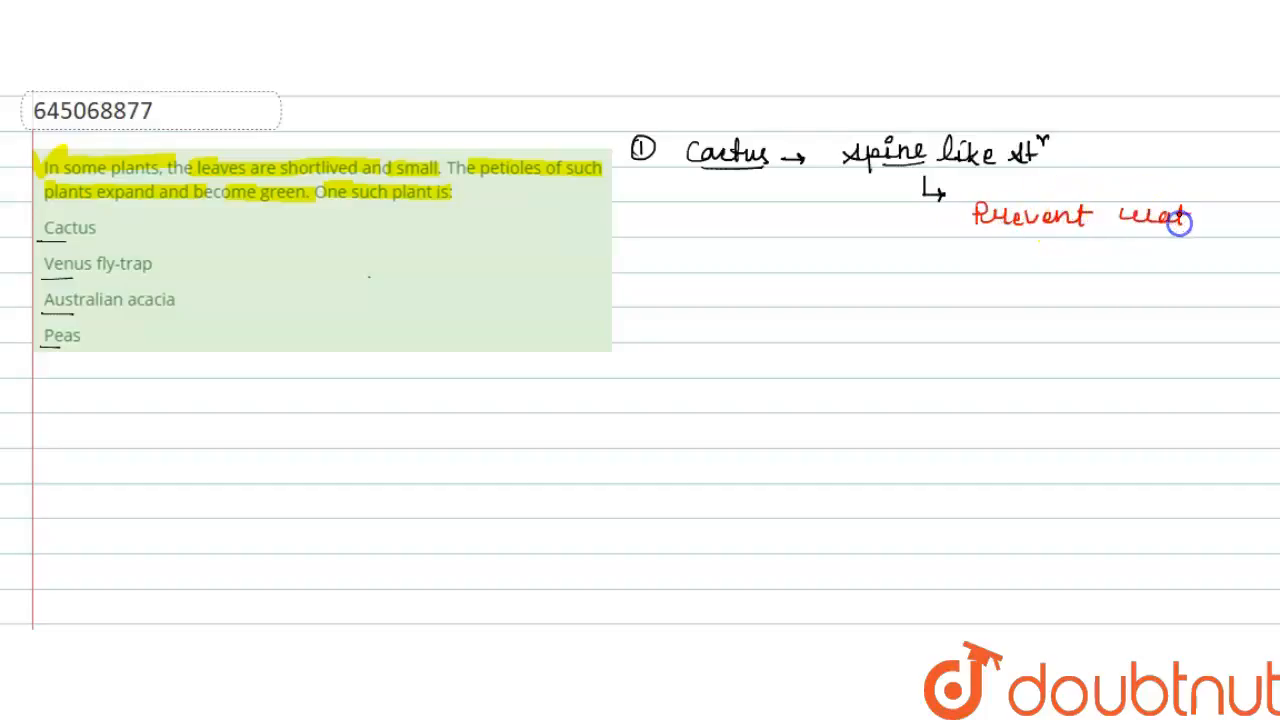
mouse_move(1044, 252)
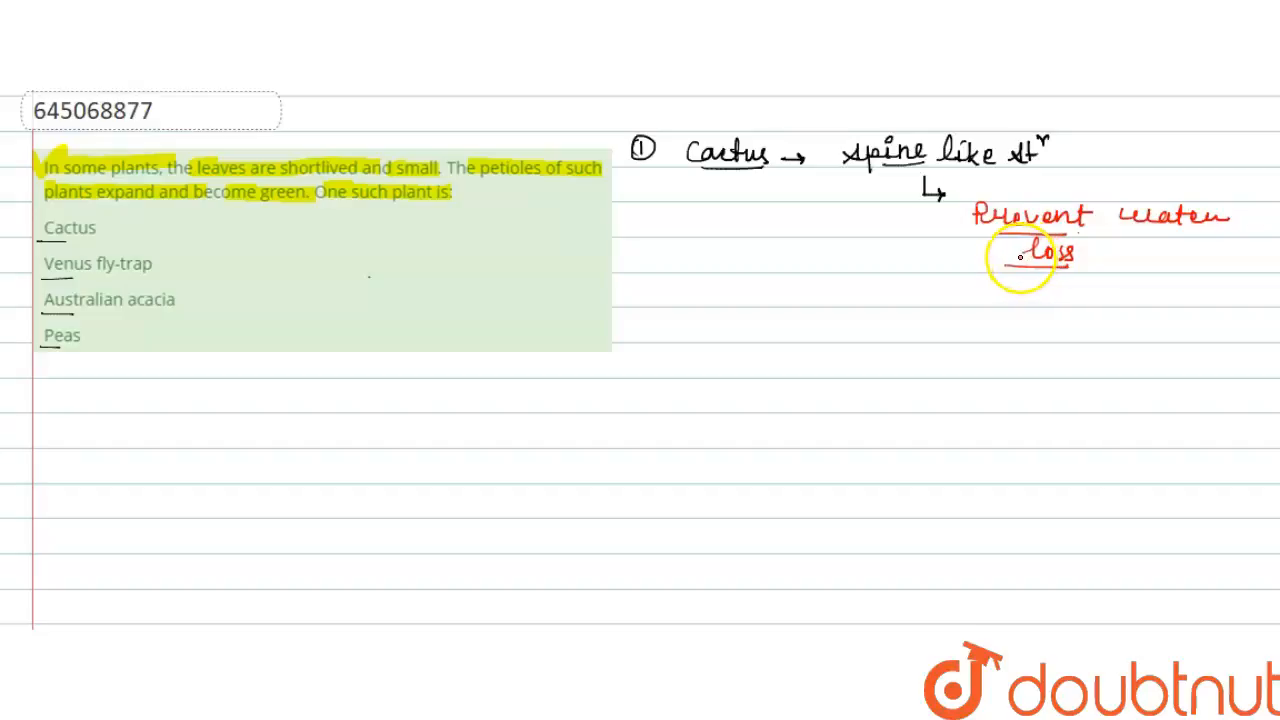
left_click_drag(1024, 256, 1020, 224)
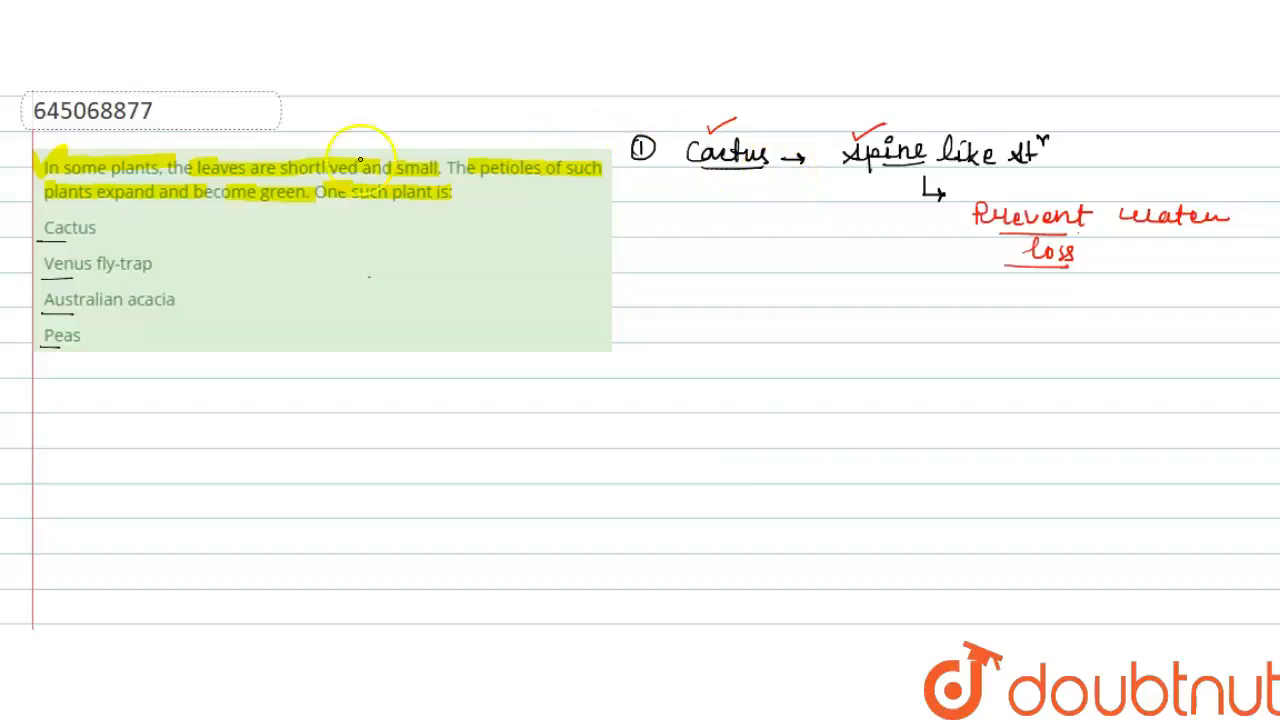
Step: Switch to the green pen for crossing out the Cactus and Venus fly-trap options
left_click(44, 228)
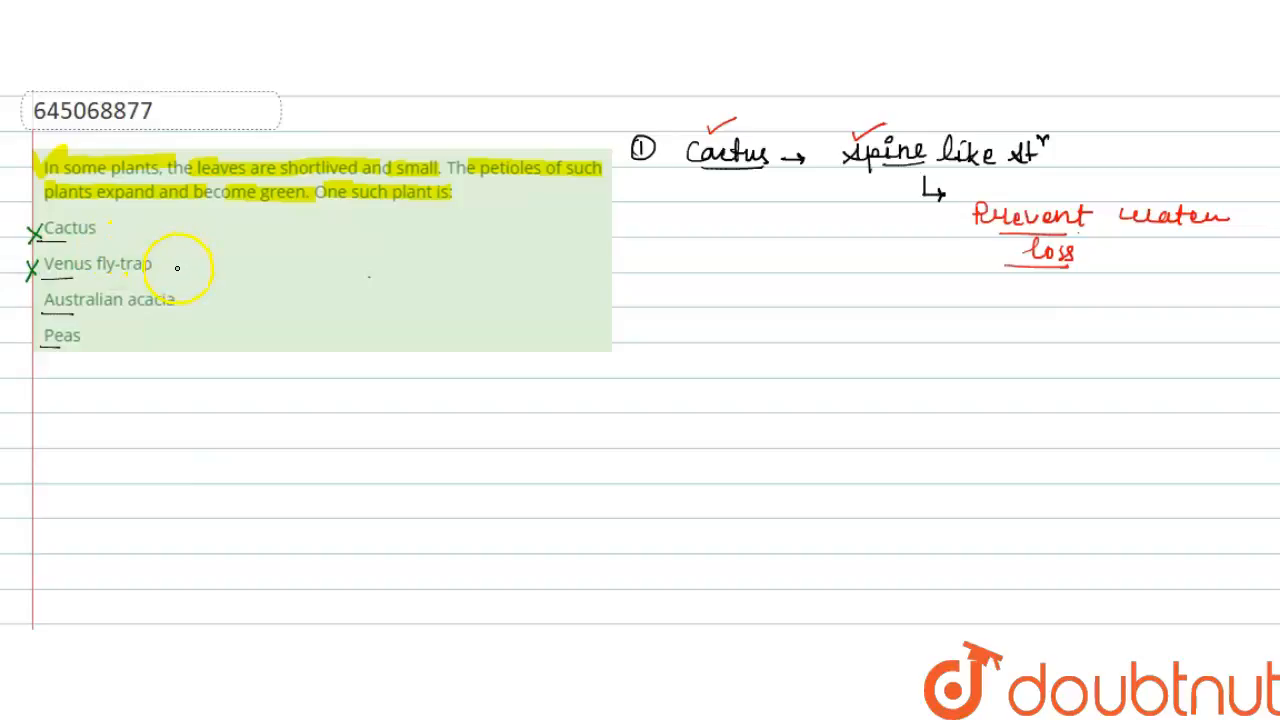
mouse_move(48, 324)
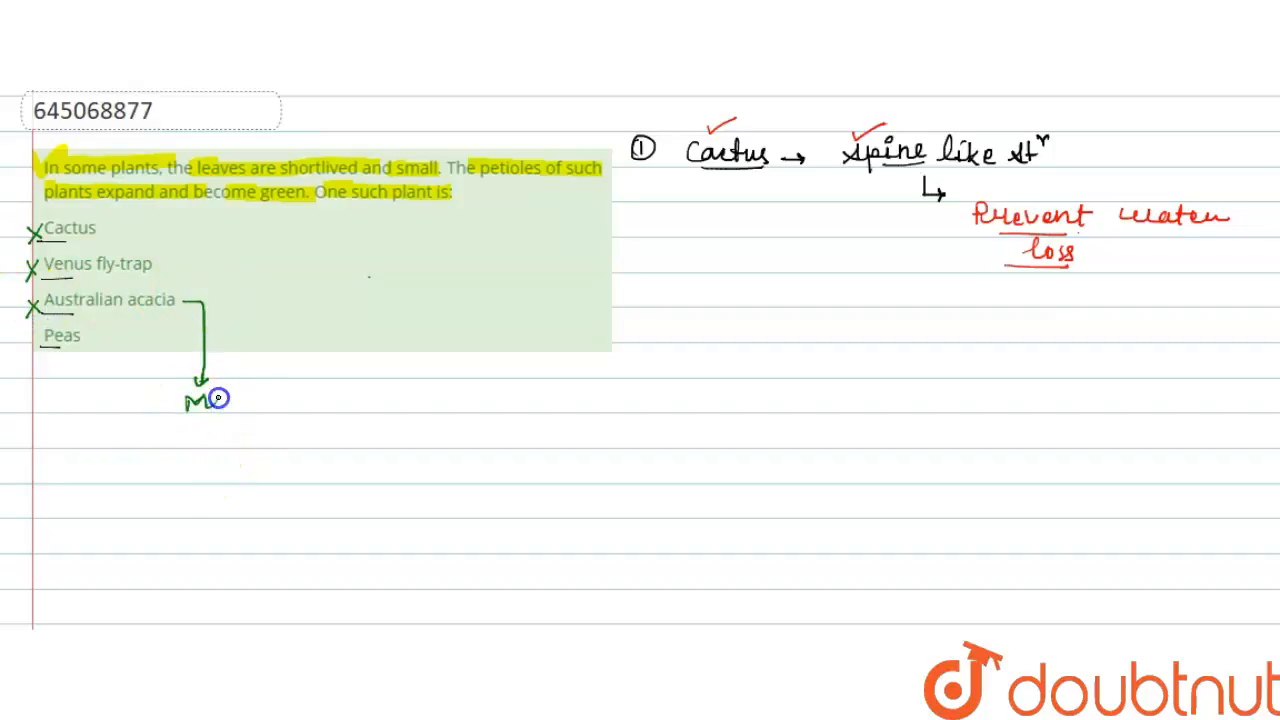
Step: Write 'Modified P' in green under the arrow from Australian acacia
type("Modif")
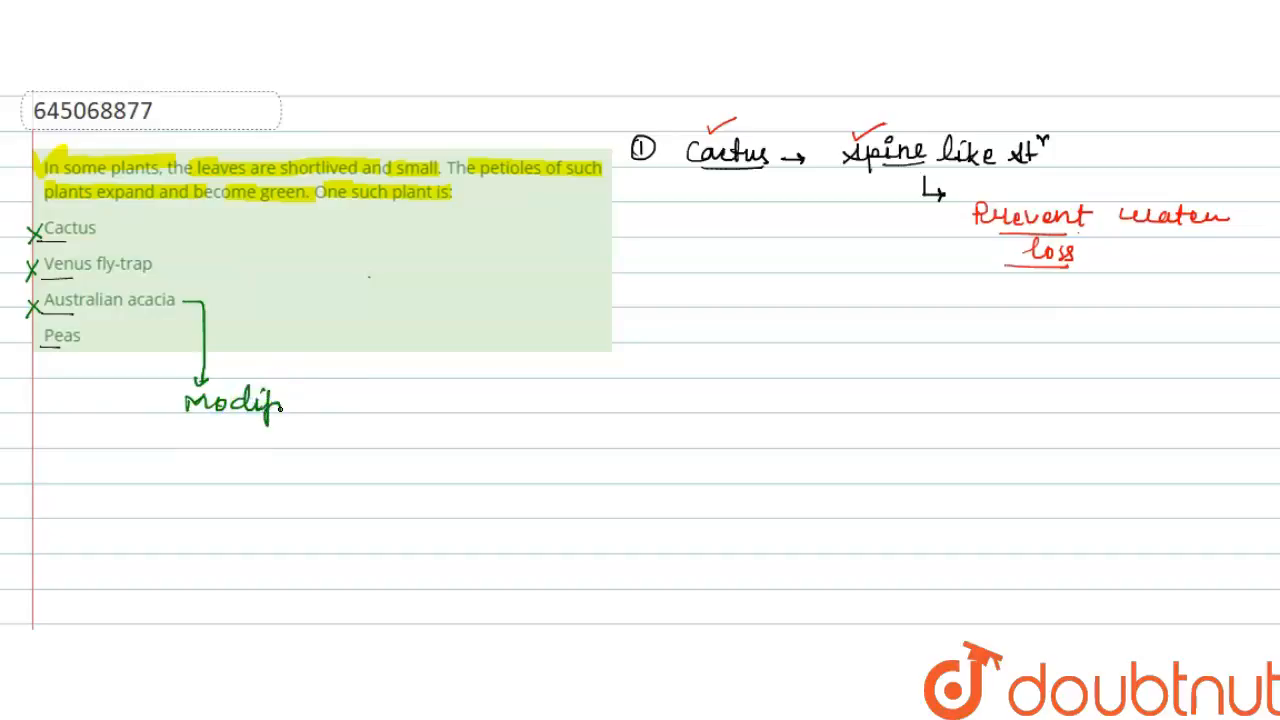
type("ied P")
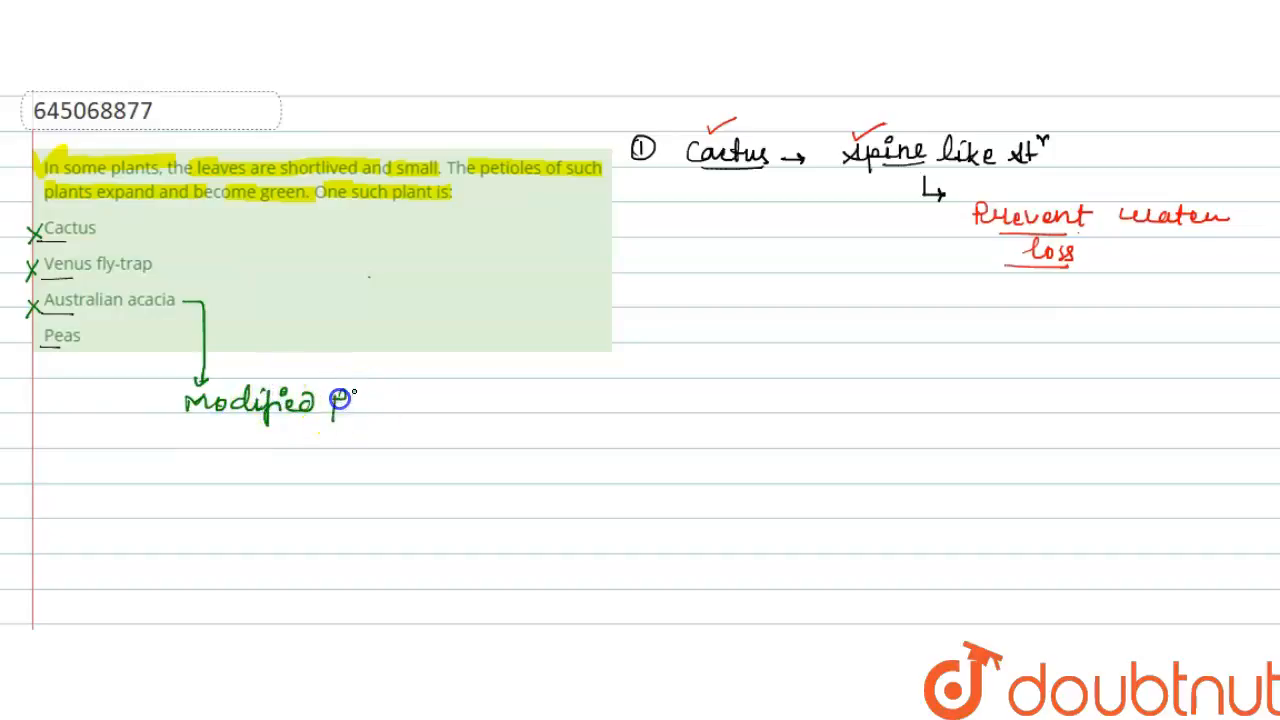